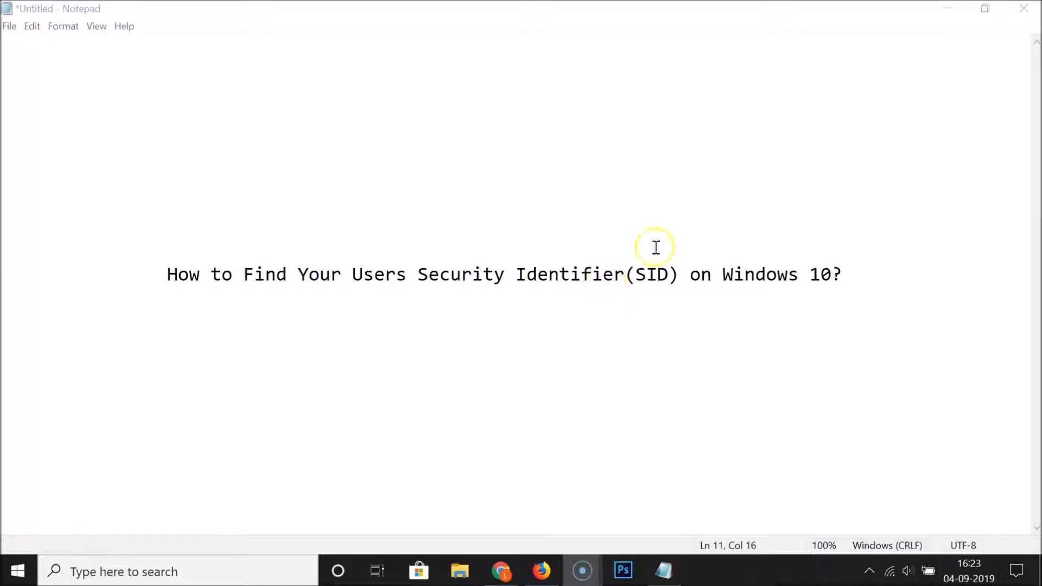
pyautogui.moveTo(821, 298)
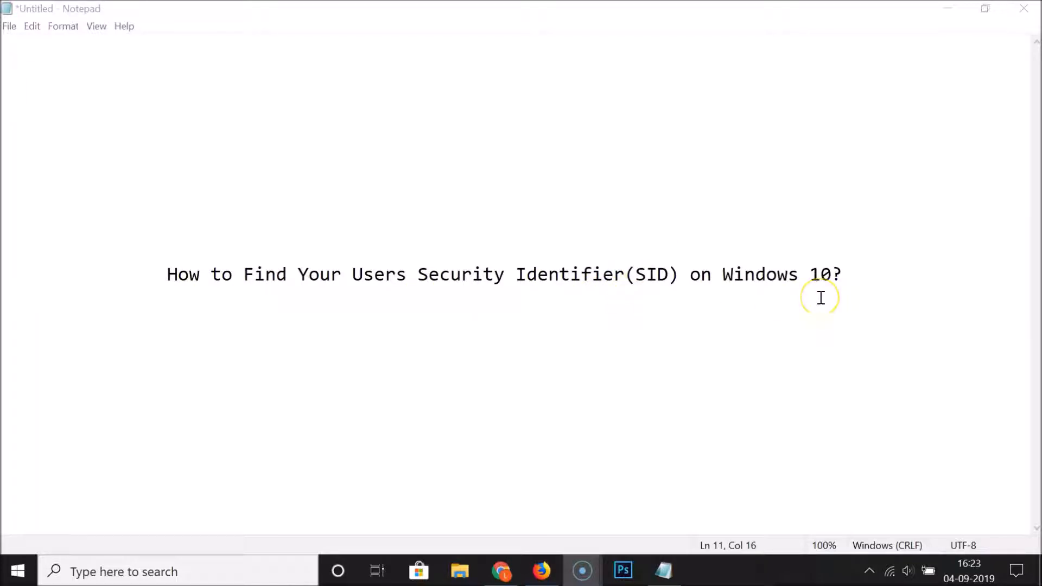
pyautogui.moveTo(522, 296)
pyautogui.write('c')
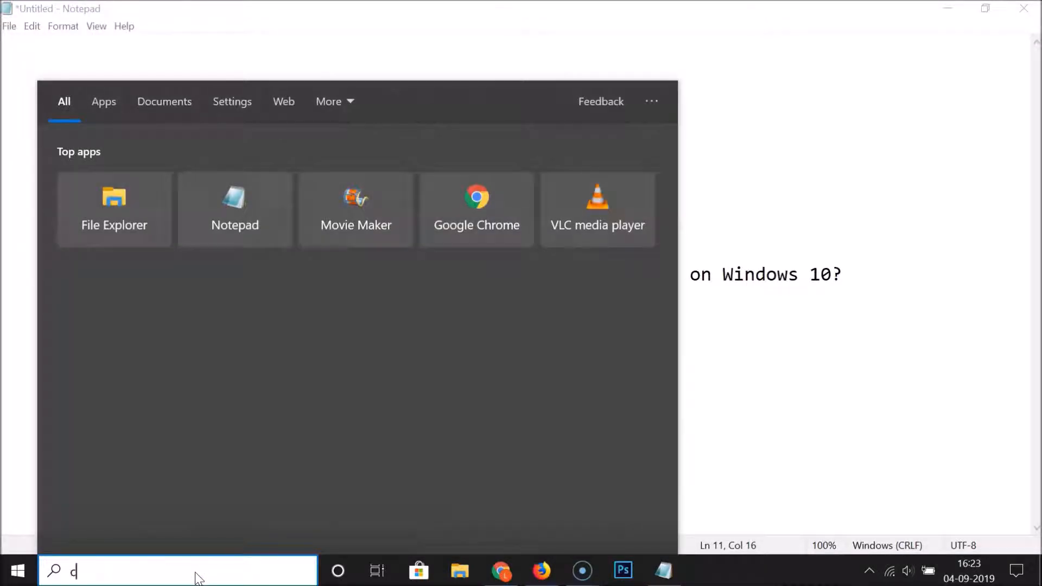
# Search for 'command prompt' and launch the console.
pyautogui.write('ommand prompt')
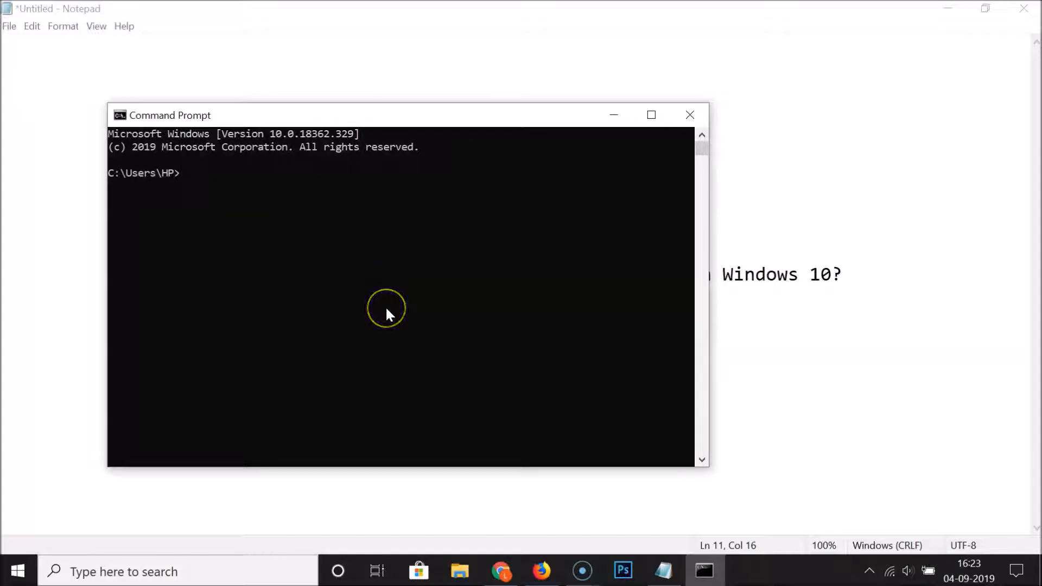
# Run 'whoami /user' to show the current account name and its SID.
pyautogui.write('whoami')
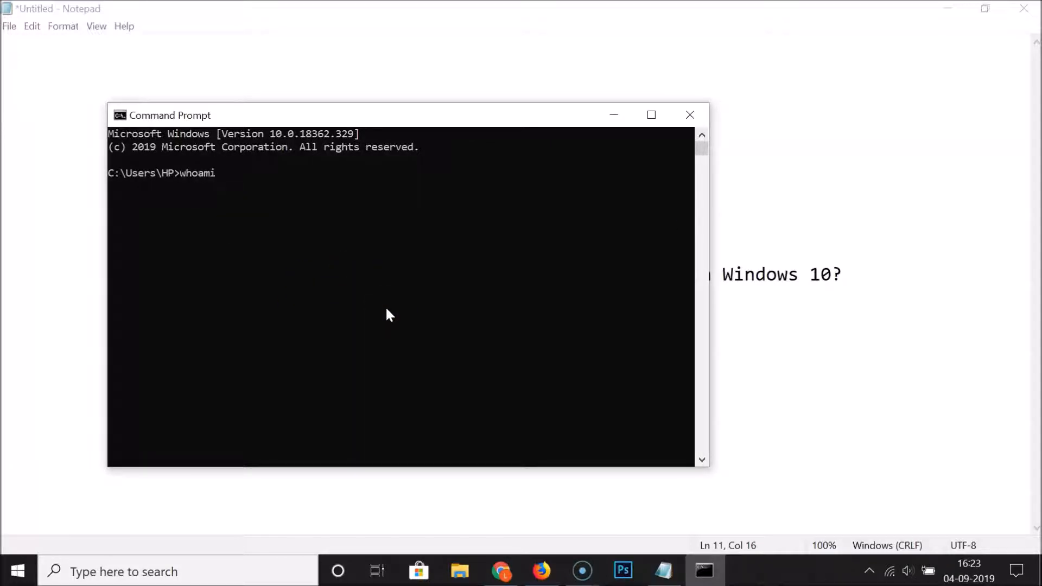
pyautogui.write('/user')
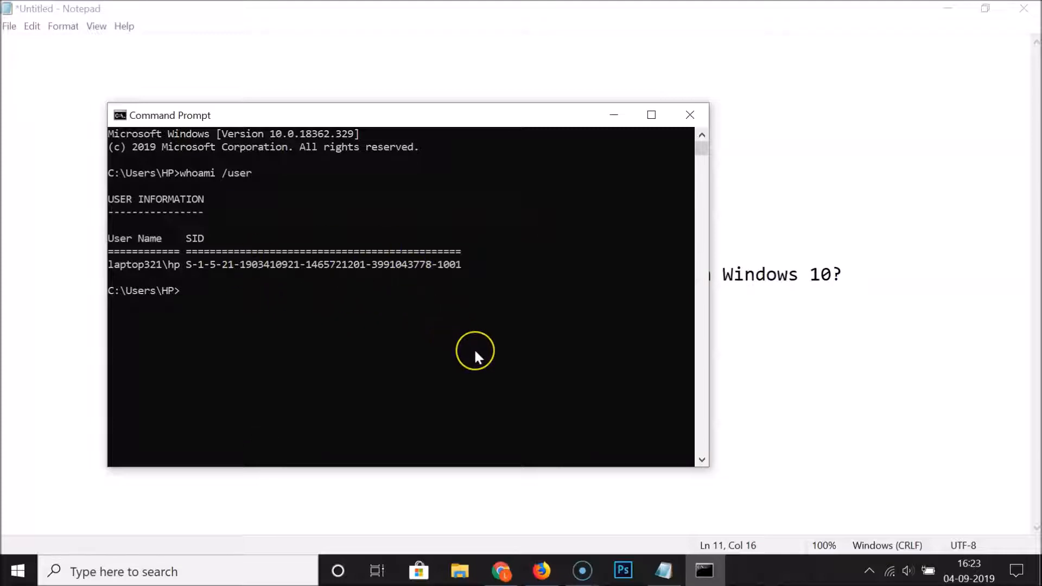
pyautogui.moveTo(478, 358)
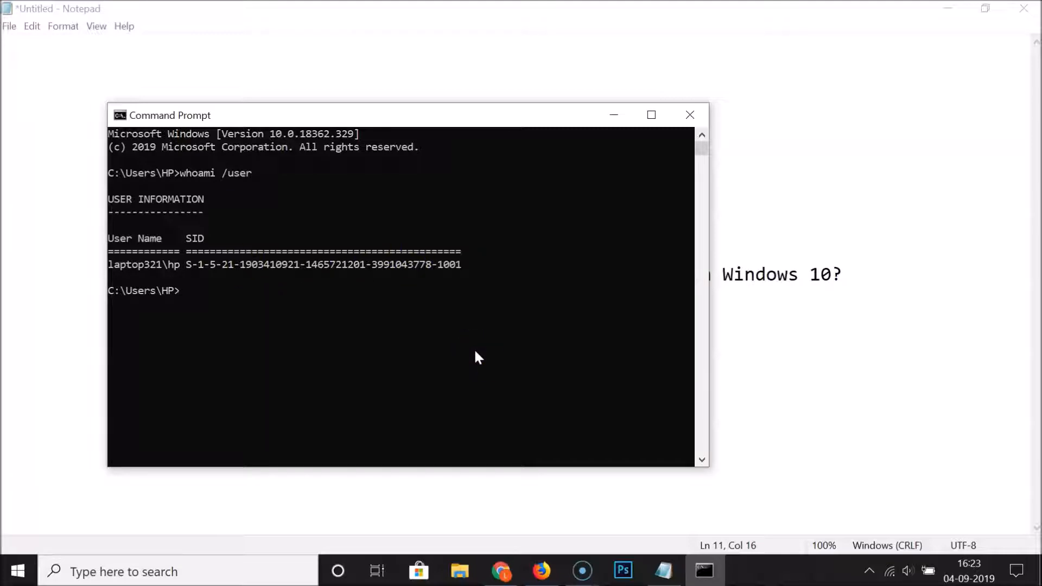
pyautogui.click(458, 332)
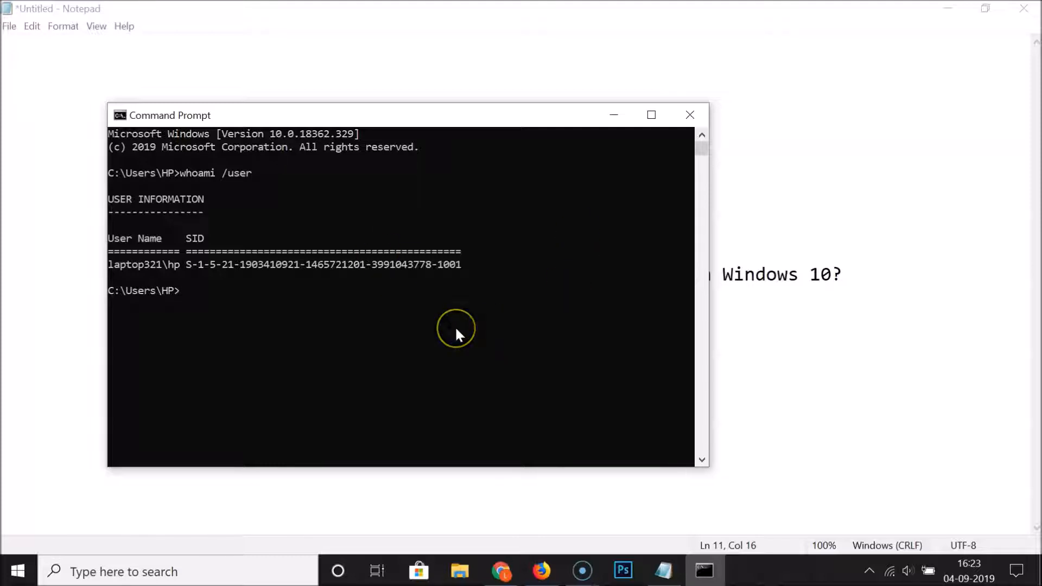
pyautogui.moveTo(240, 331)
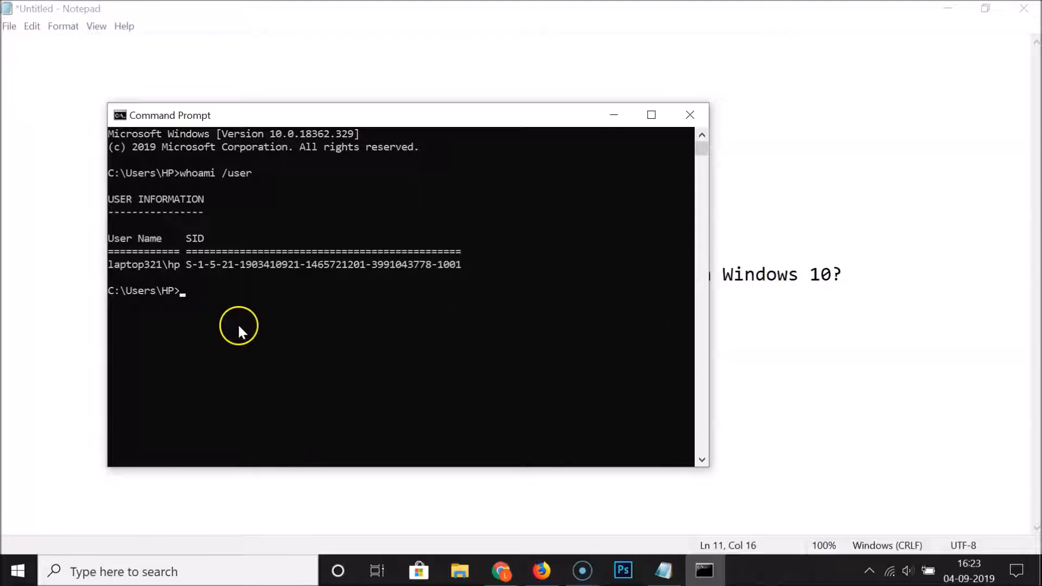
# Enter 'wmic useraccount get name,sid' to list all accounts with their SIDs.
pyautogui.write('wmic')
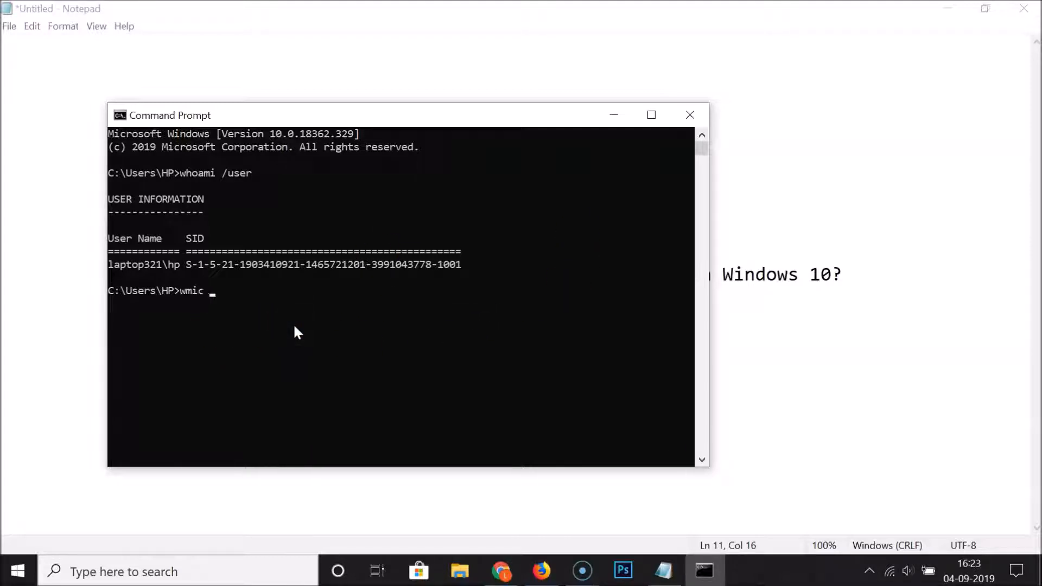
pyautogui.write('user')
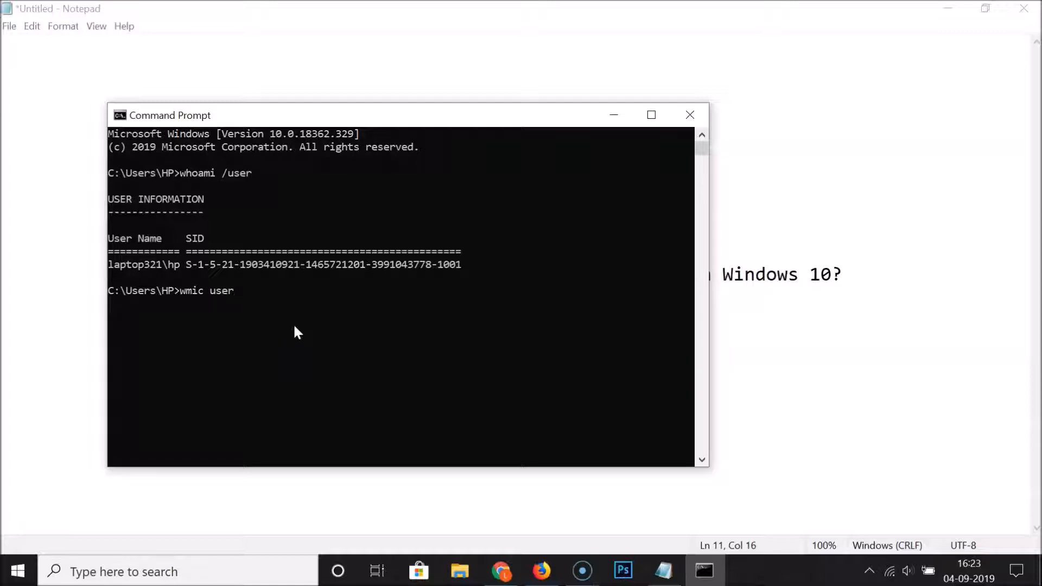
pyautogui.write('account get name')
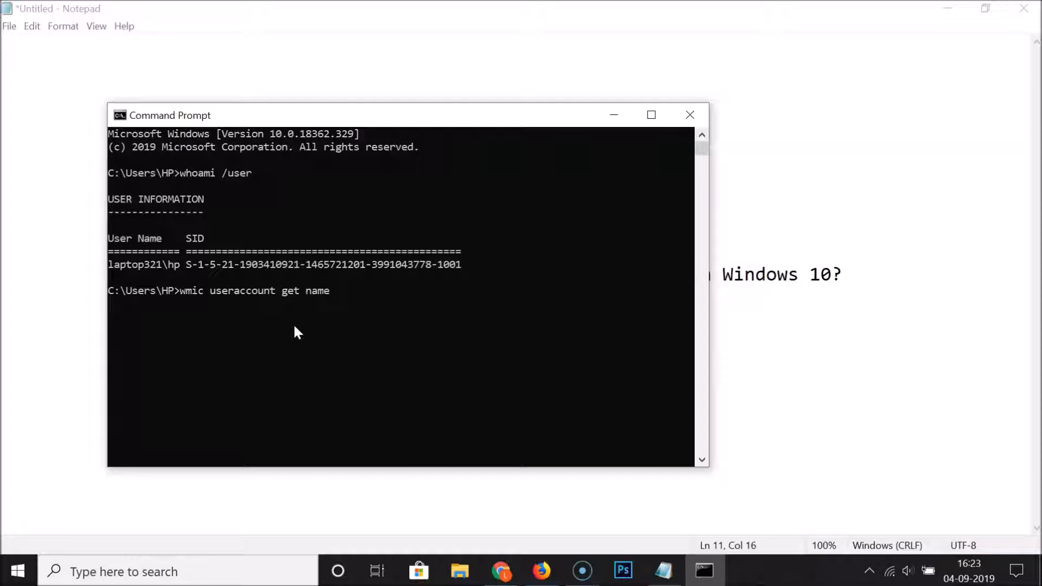
pyautogui.write(',sid')
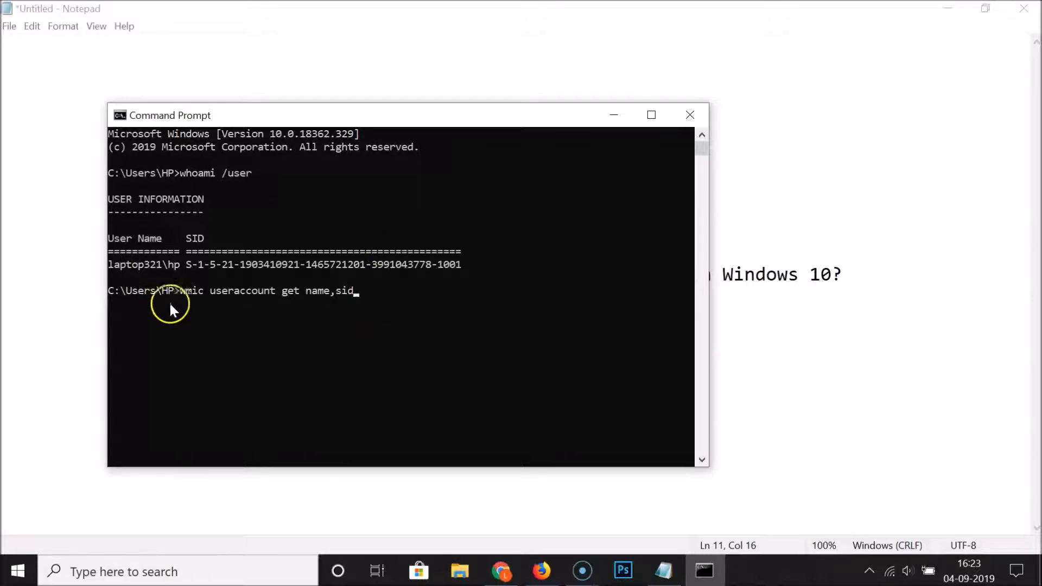
pyautogui.moveTo(290, 311)
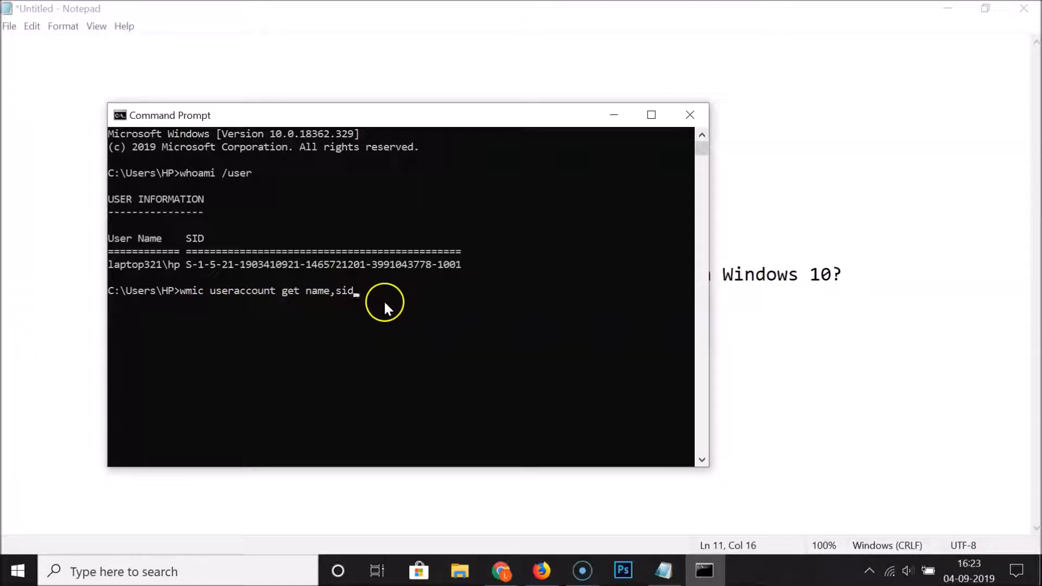
pyautogui.moveTo(287, 169)
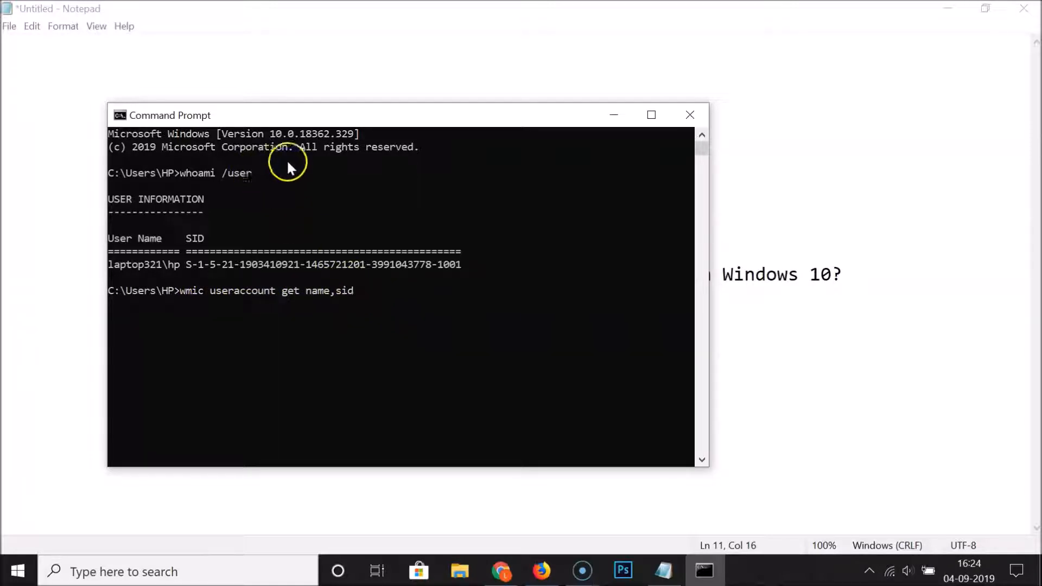
pyautogui.moveTo(395, 295)
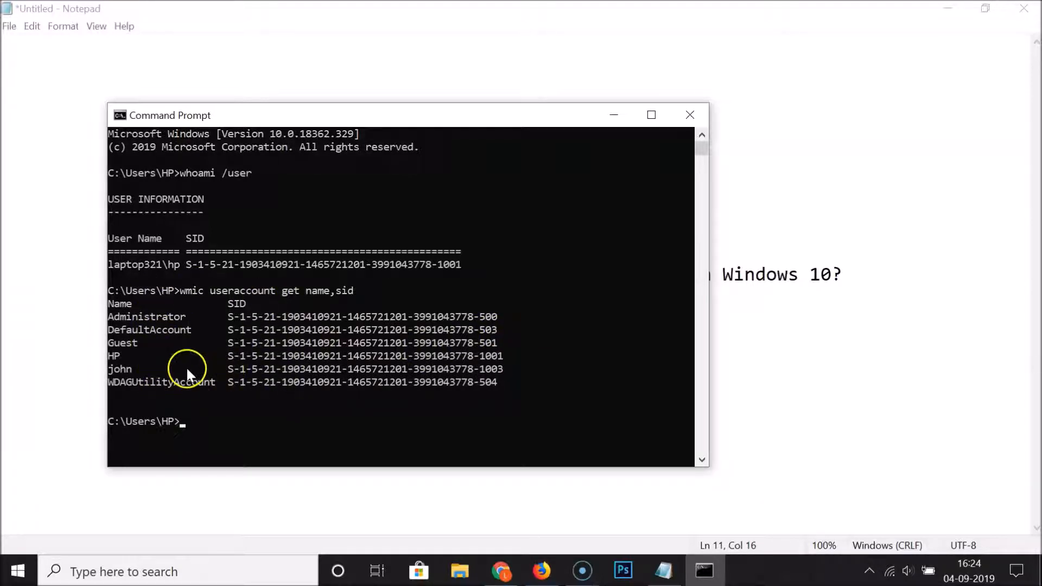
pyautogui.moveTo(251, 326)
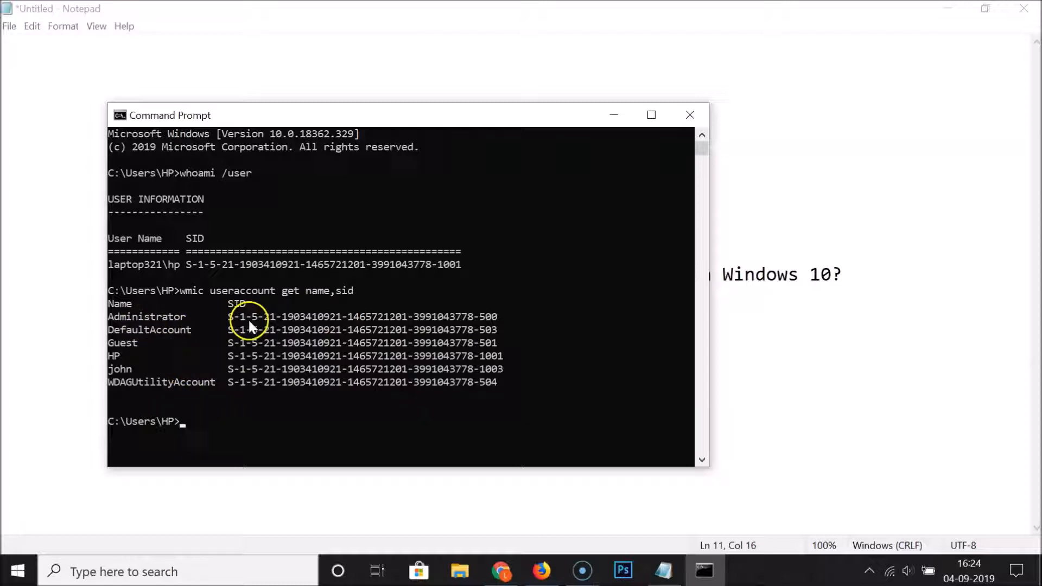
pyautogui.moveTo(291, 354)
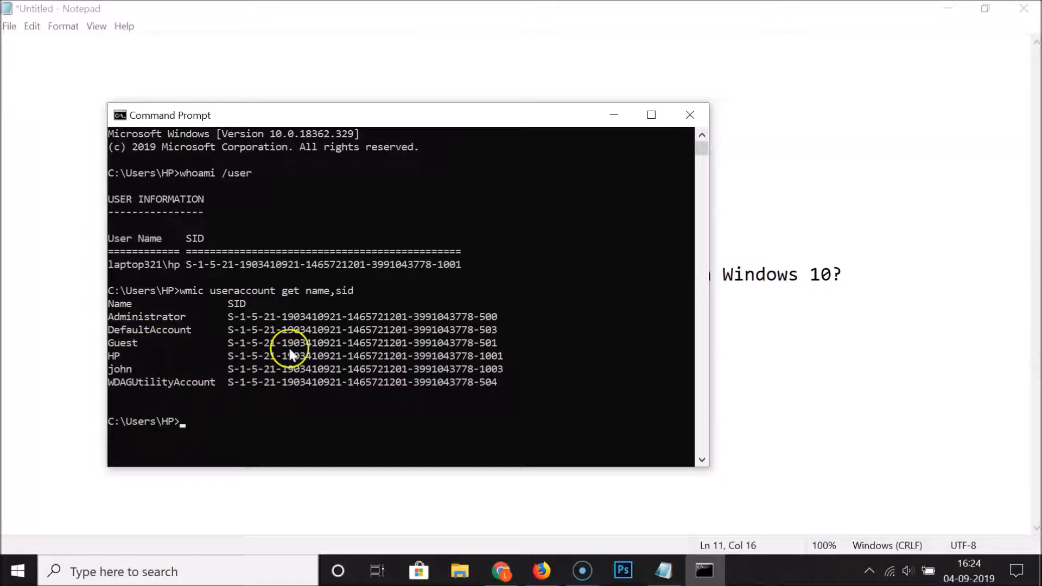
pyautogui.moveTo(242, 299)
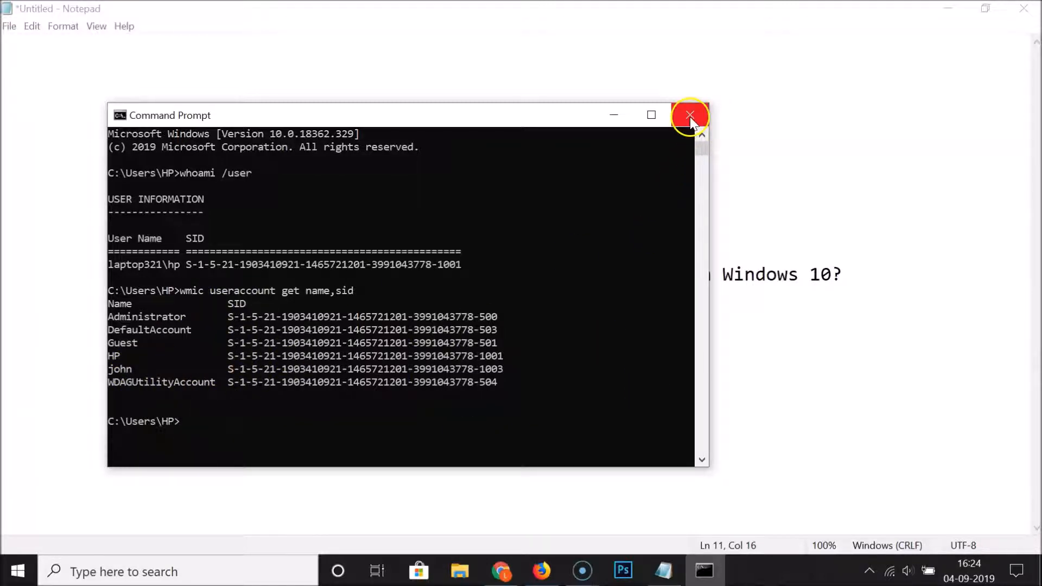
# Close the Command Prompt window, leaving the Notepad SID title page.
pyautogui.click(689, 115)
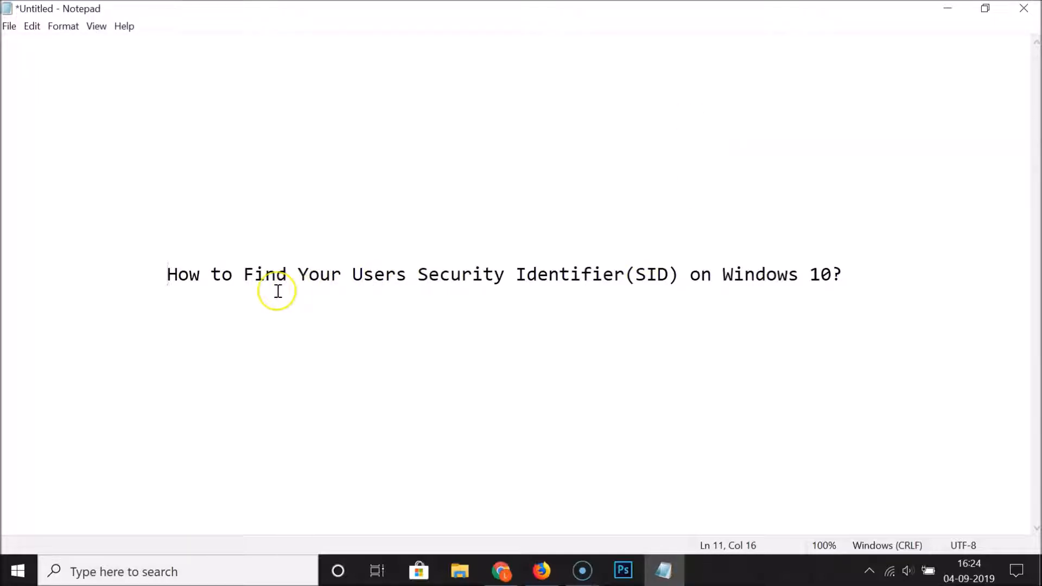
pyautogui.moveTo(448, 294)
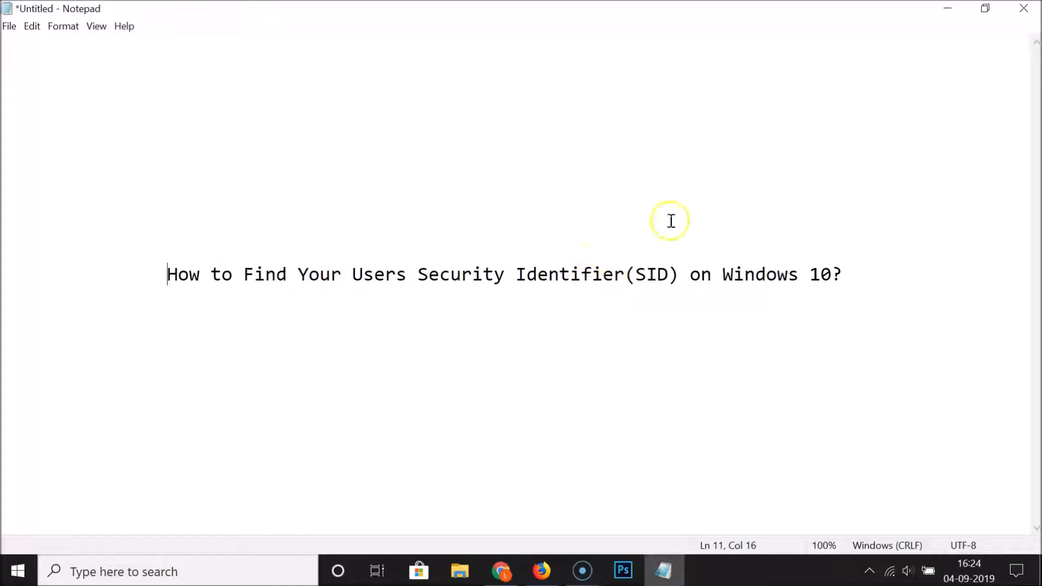
pyautogui.moveTo(799, 286)
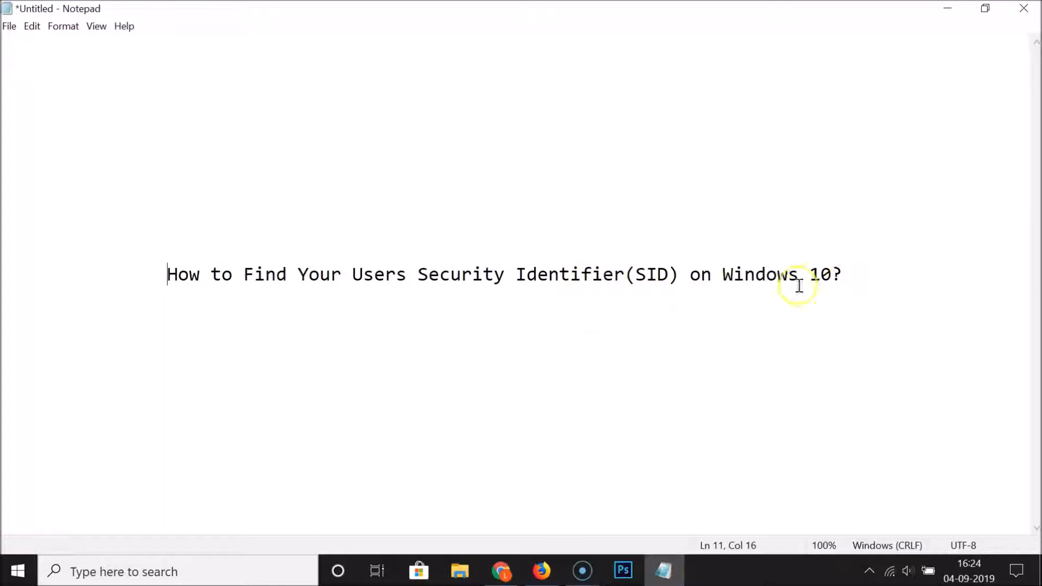